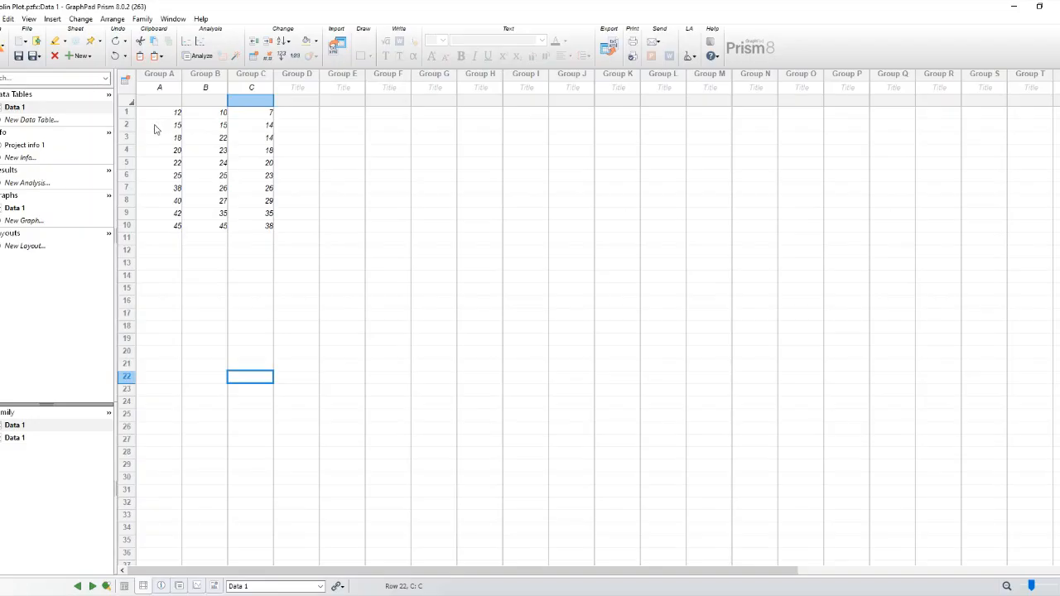
Step: Select the Group A, Group B and Group C data columns as one selection
{"action": "left_click", "coordinate": [159, 73]}
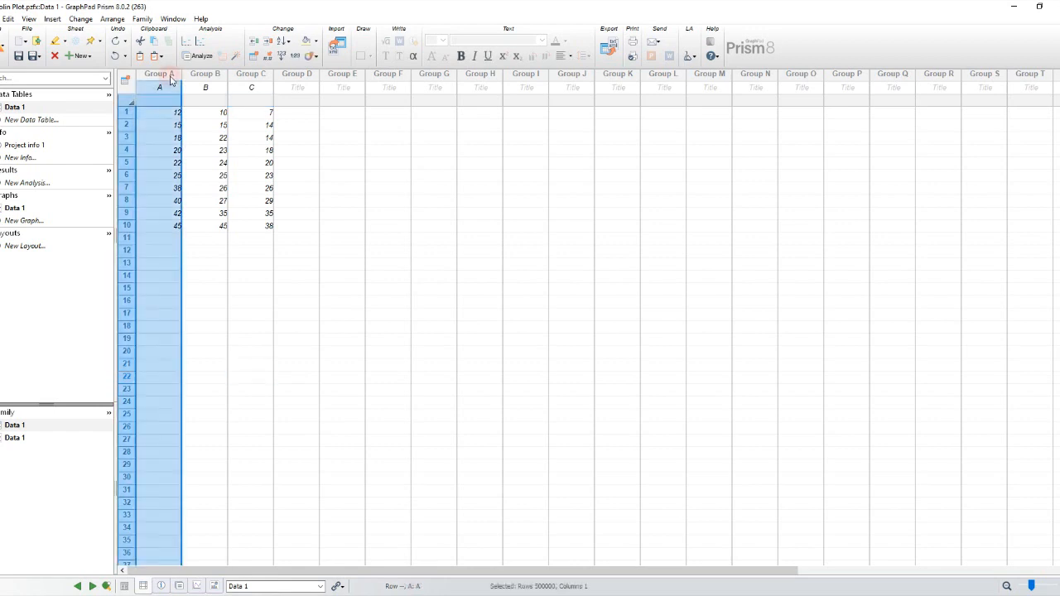
{"action": "left_click", "coordinate": [205, 73]}
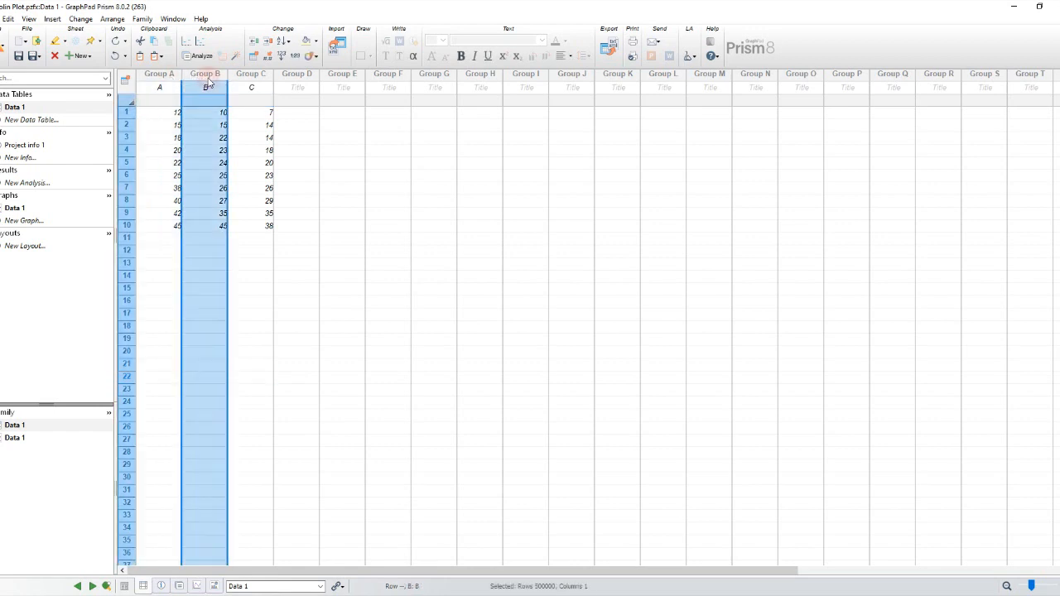
{"action": "left_click", "coordinate": [251, 74]}
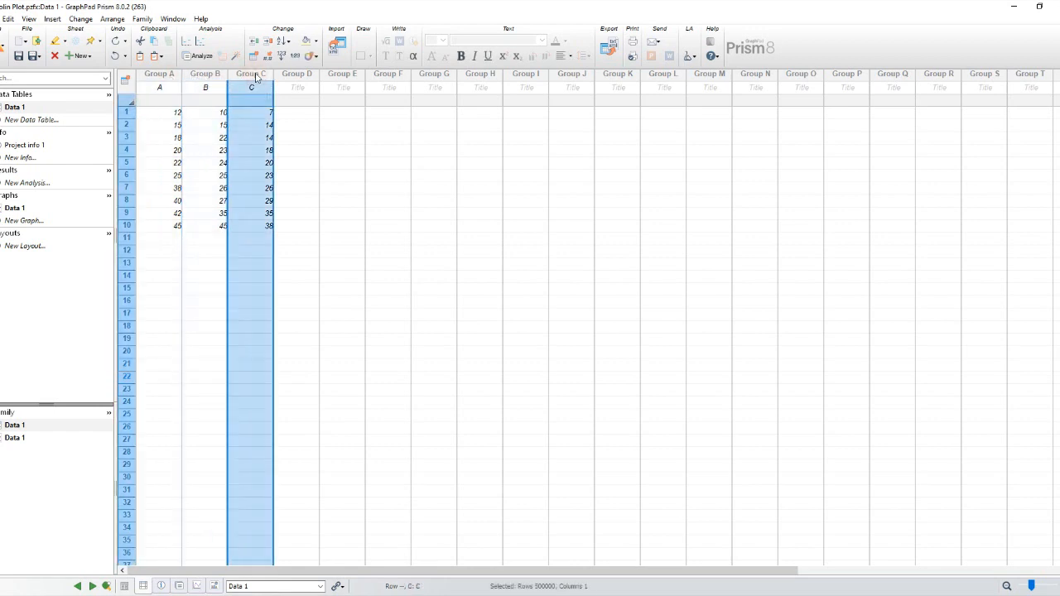
{"action": "left_click", "coordinate": [297, 149]}
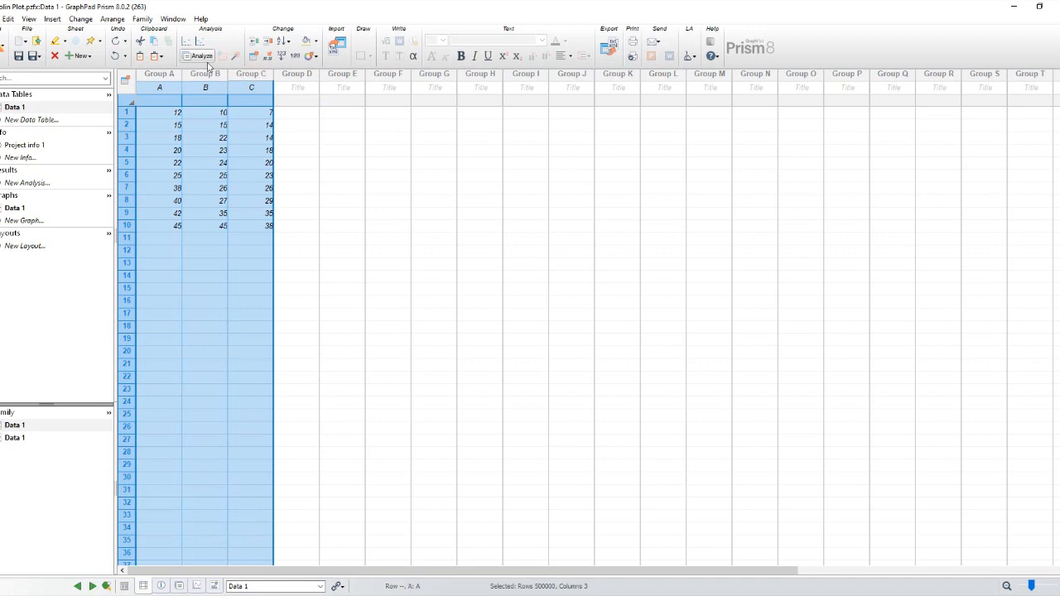
Step: Insert a new graph of existing data from Data 1 as a violin plot
{"action": "left_click", "coordinate": [52, 18]}
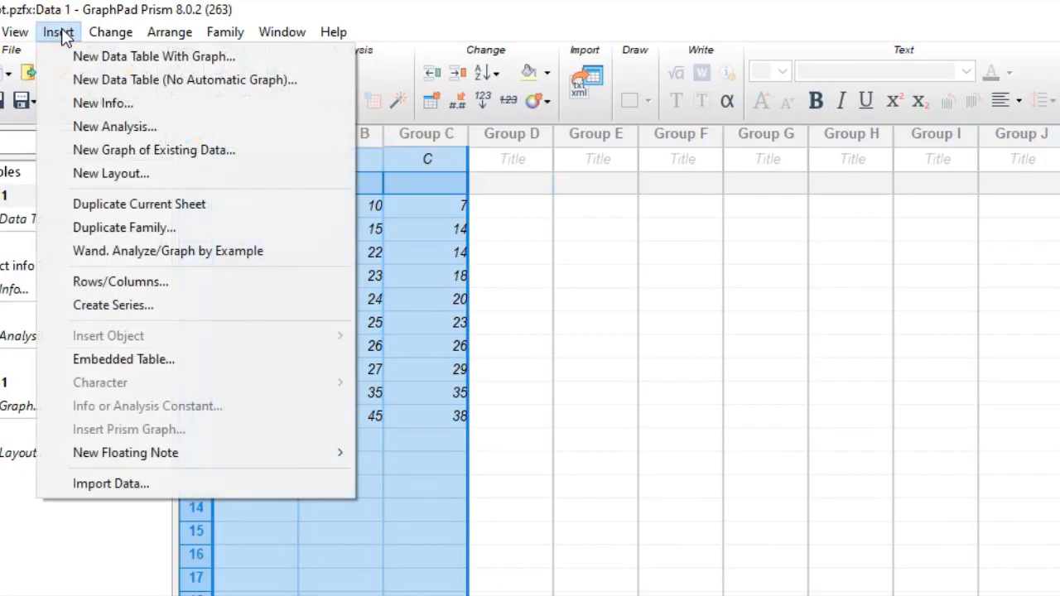
{"action": "mouse_move", "coordinate": [154, 150]}
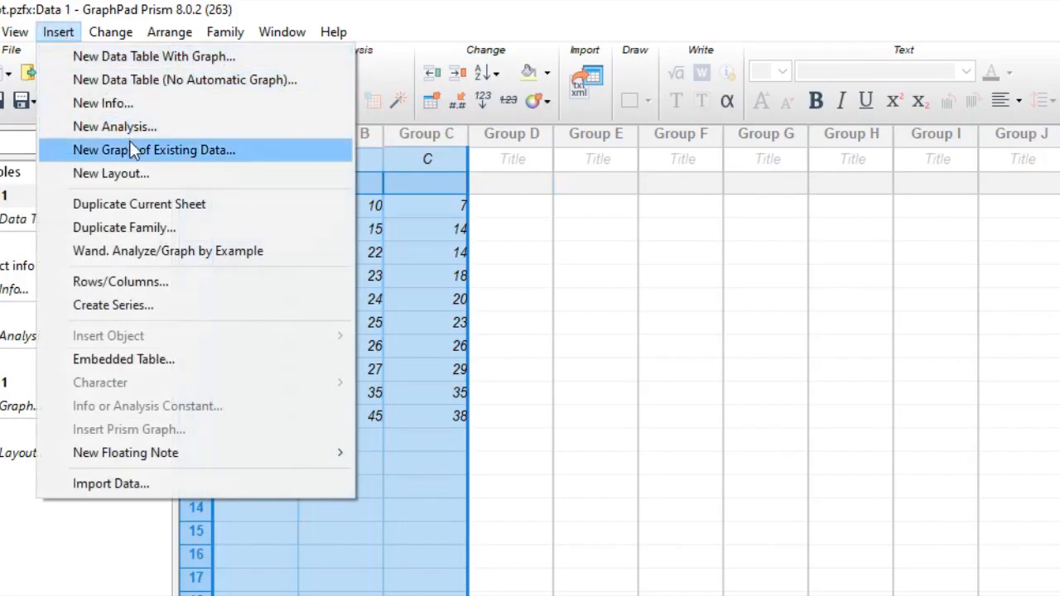
{"action": "left_click", "coordinate": [154, 150]}
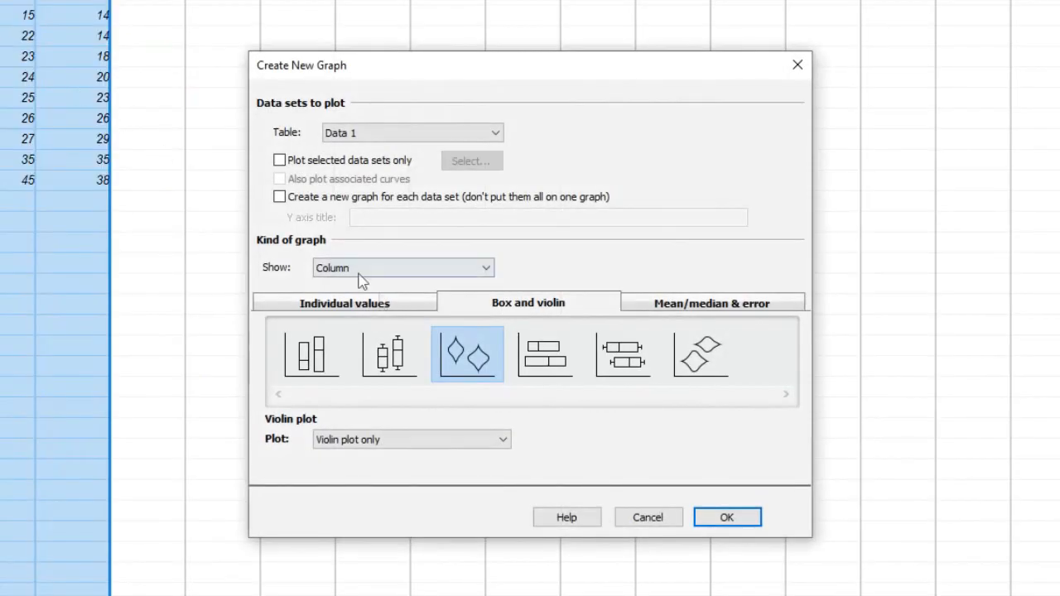
{"action": "mouse_move", "coordinate": [575, 313]}
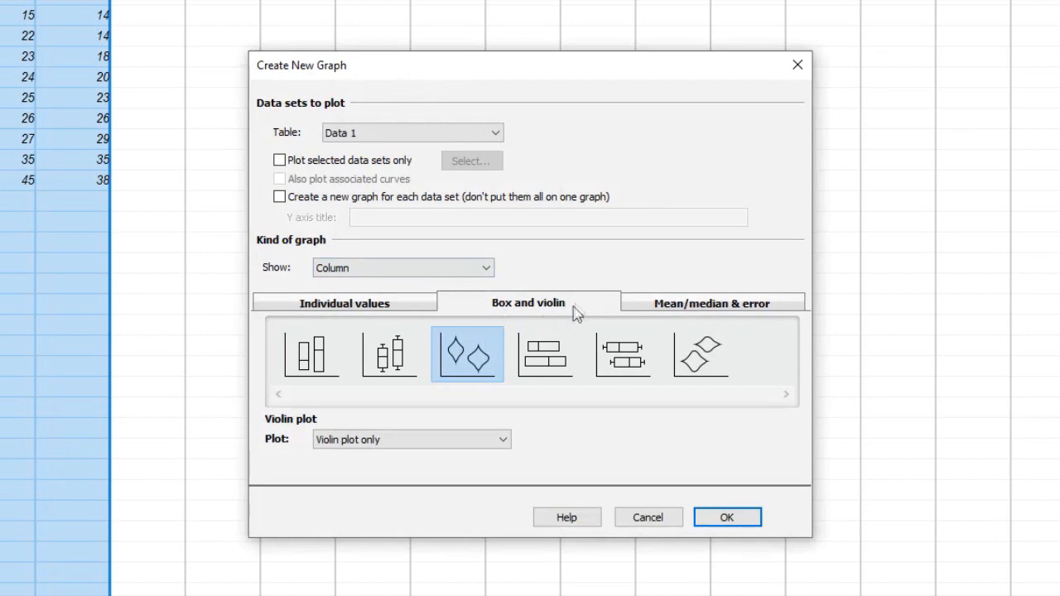
{"action": "mouse_move", "coordinate": [439, 354]}
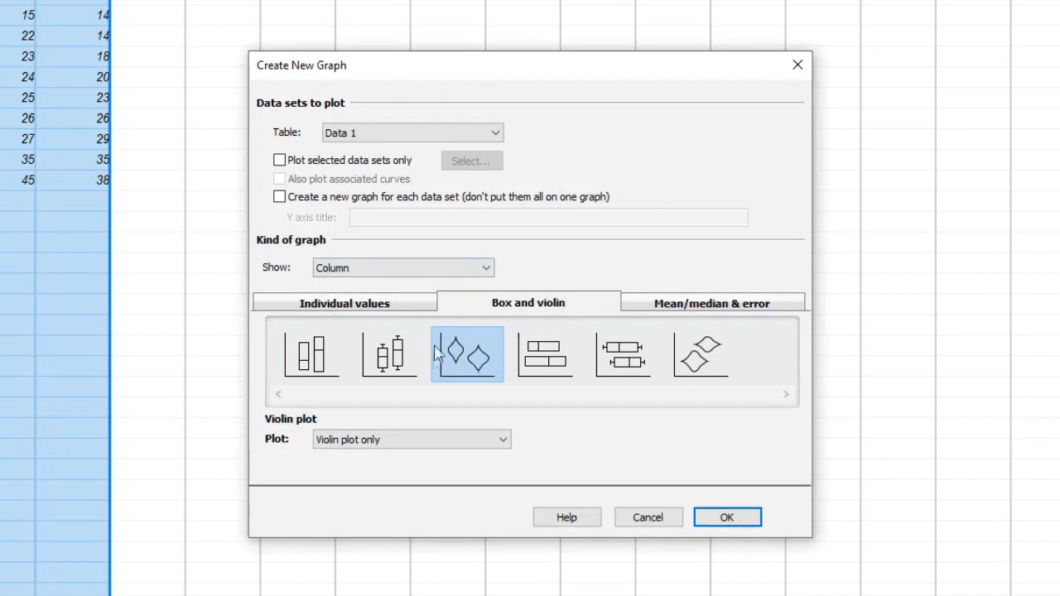
{"action": "mouse_move", "coordinate": [543, 430]}
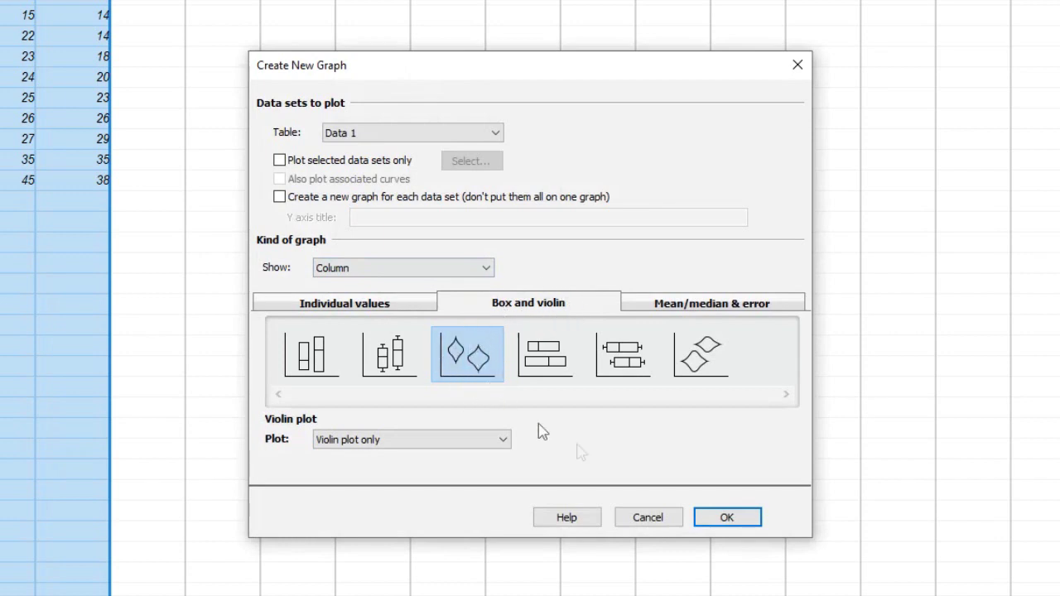
{"action": "left_click", "coordinate": [726, 517]}
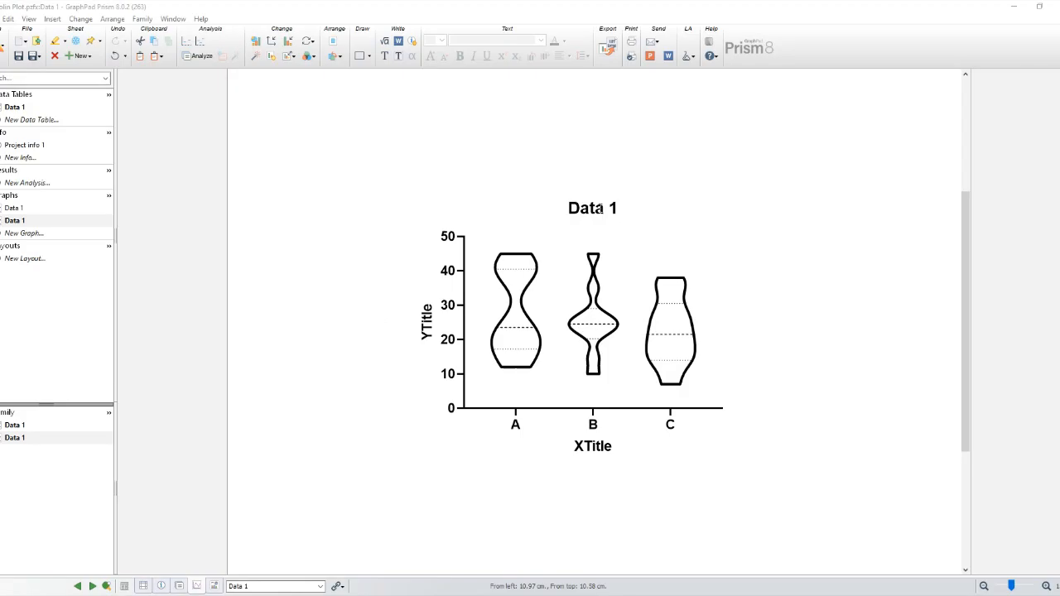
Step: Delete the 'Data 1' graph title and retitle the X axis 'Groups'
{"action": "double_click", "coordinate": [592, 208]}
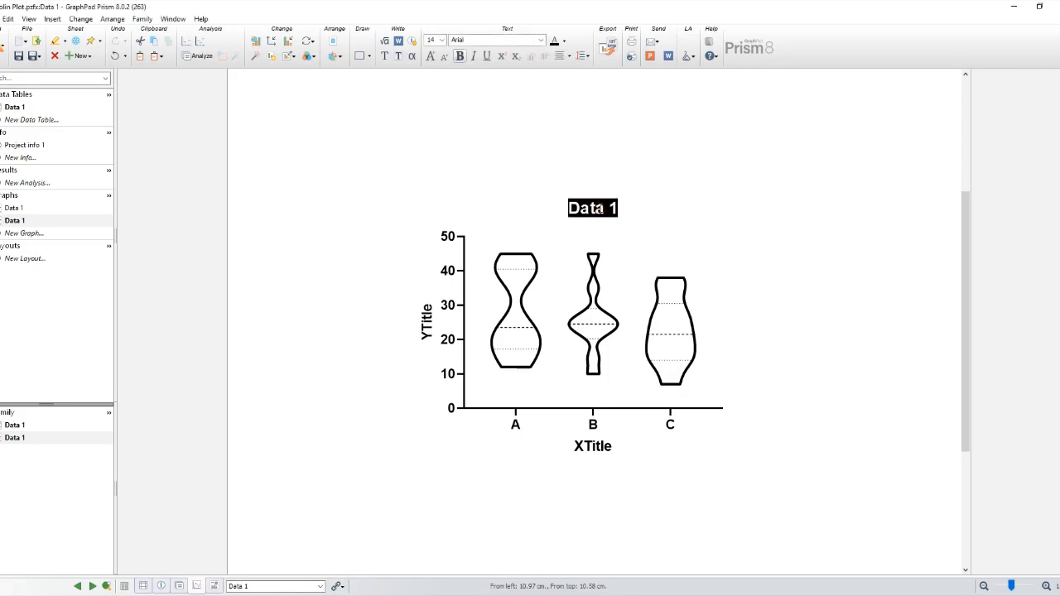
{"action": "left_click", "coordinate": [576, 489]}
{"action": "type", "text": "Groups"}
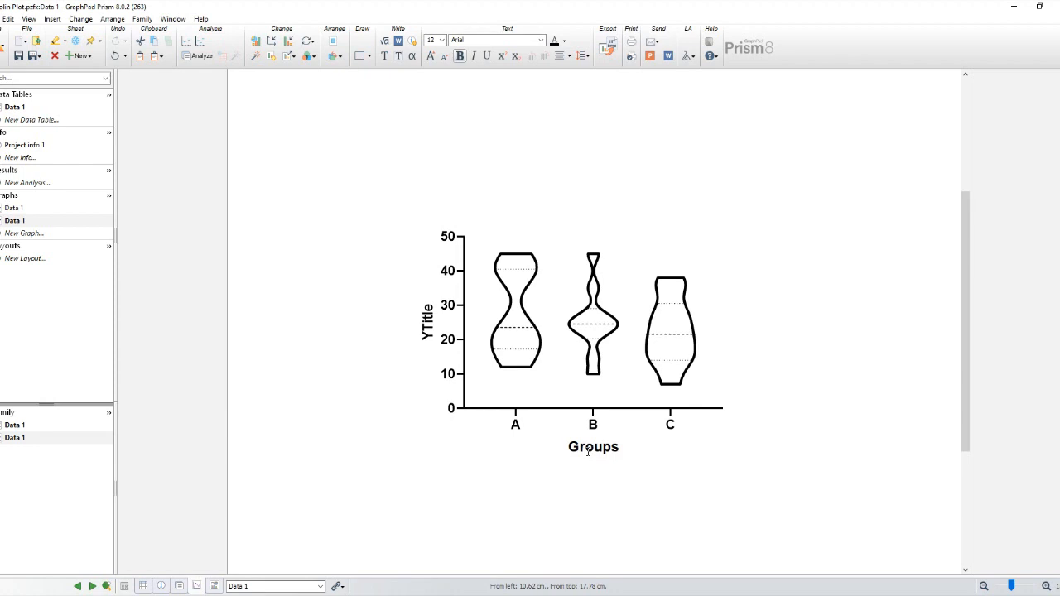
{"action": "mouse_move", "coordinate": [650, 468]}
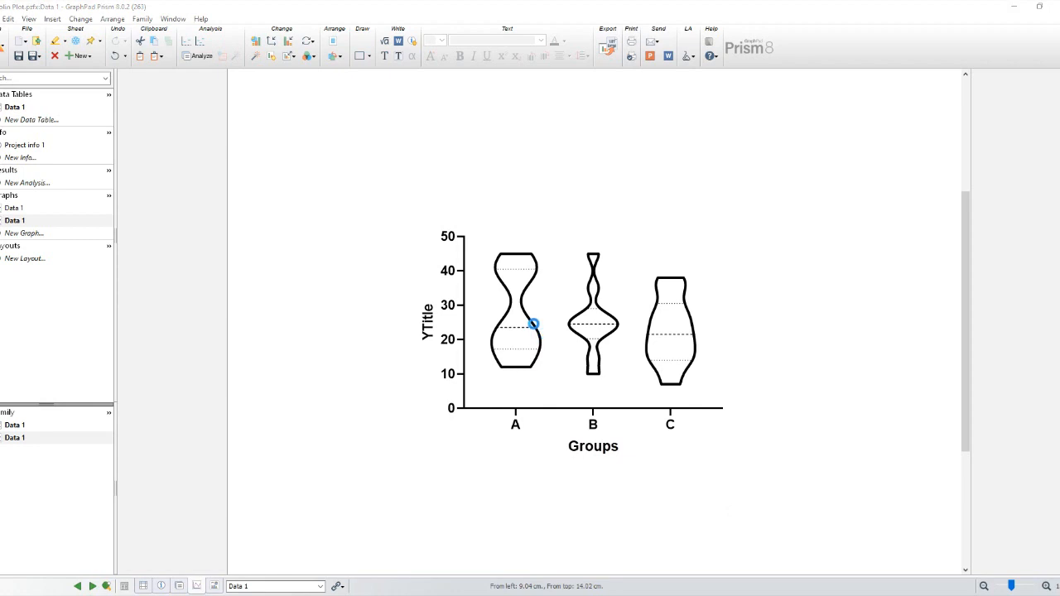
Step: In Format Graph, set data set A's violin border to dark green and fill to light green
{"action": "double_click", "coordinate": [534, 324]}
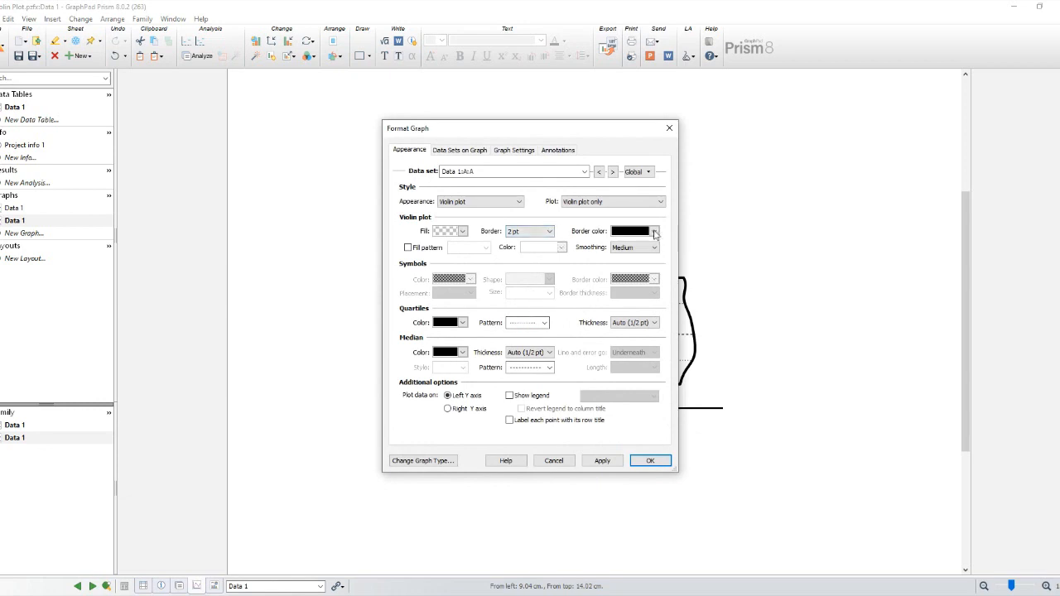
{"action": "left_click", "coordinate": [653, 230]}
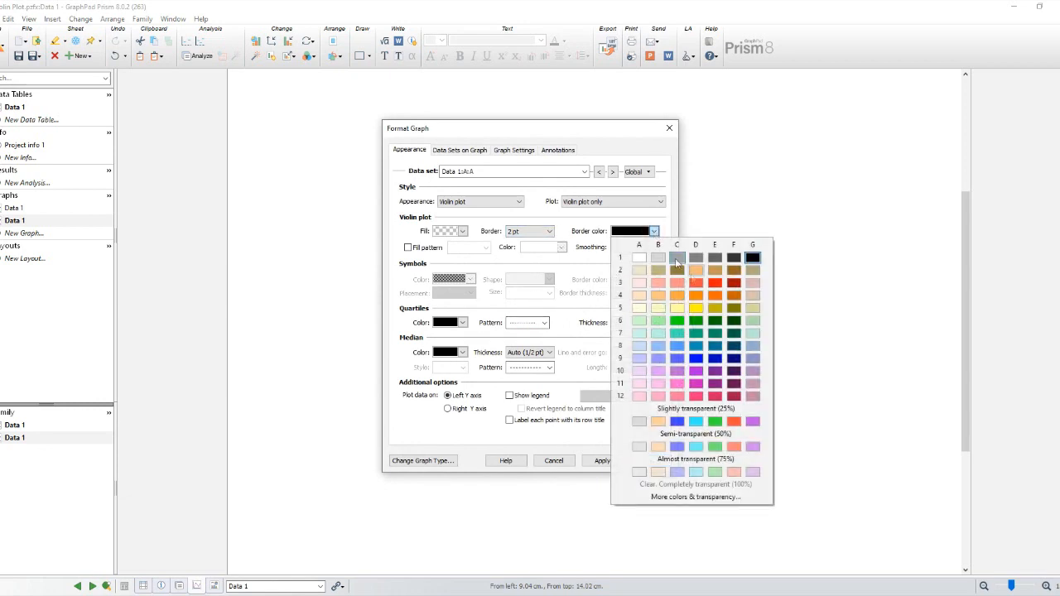
{"action": "left_click", "coordinate": [695, 321]}
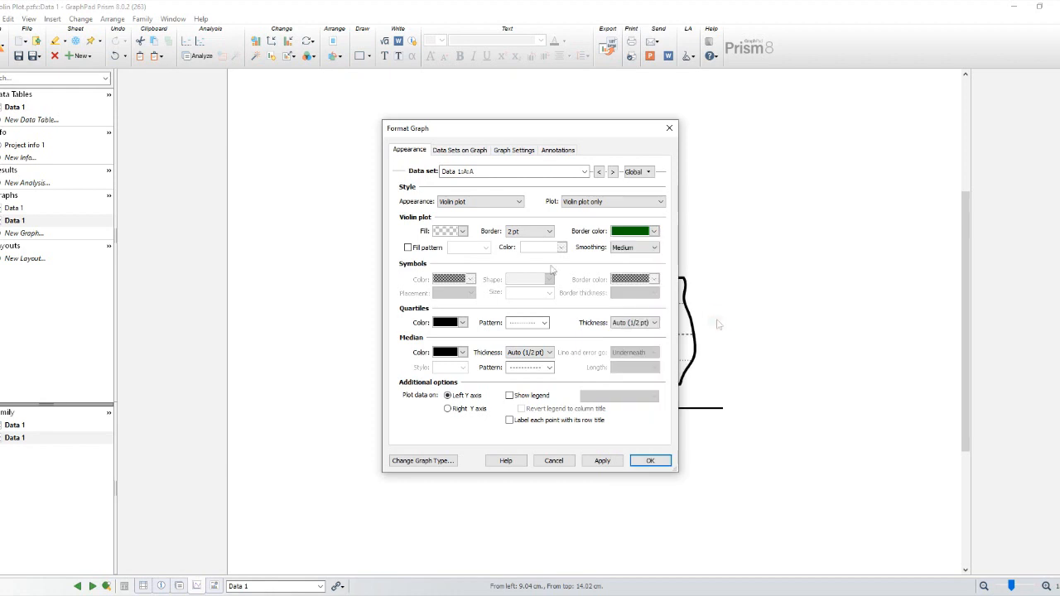
{"action": "left_click", "coordinate": [469, 231]}
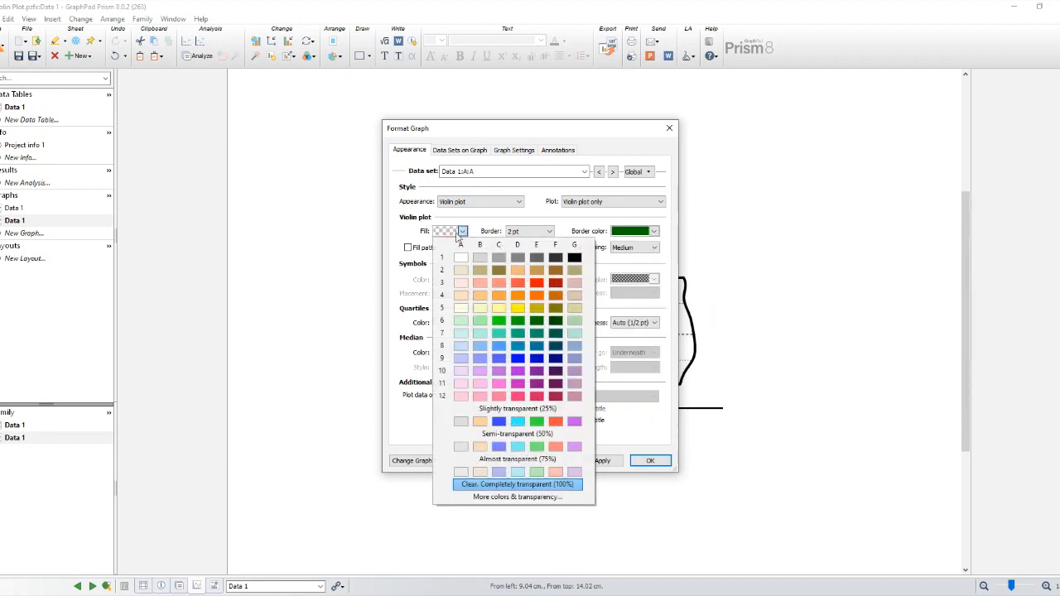
{"action": "mouse_move", "coordinate": [472, 323]}
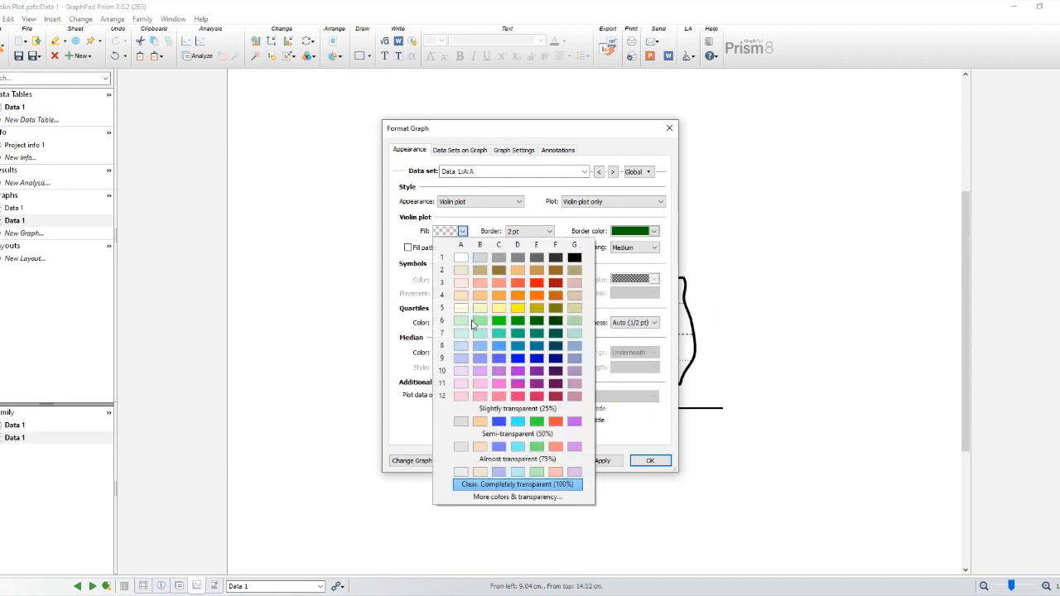
{"action": "mouse_move", "coordinate": [479, 323]}
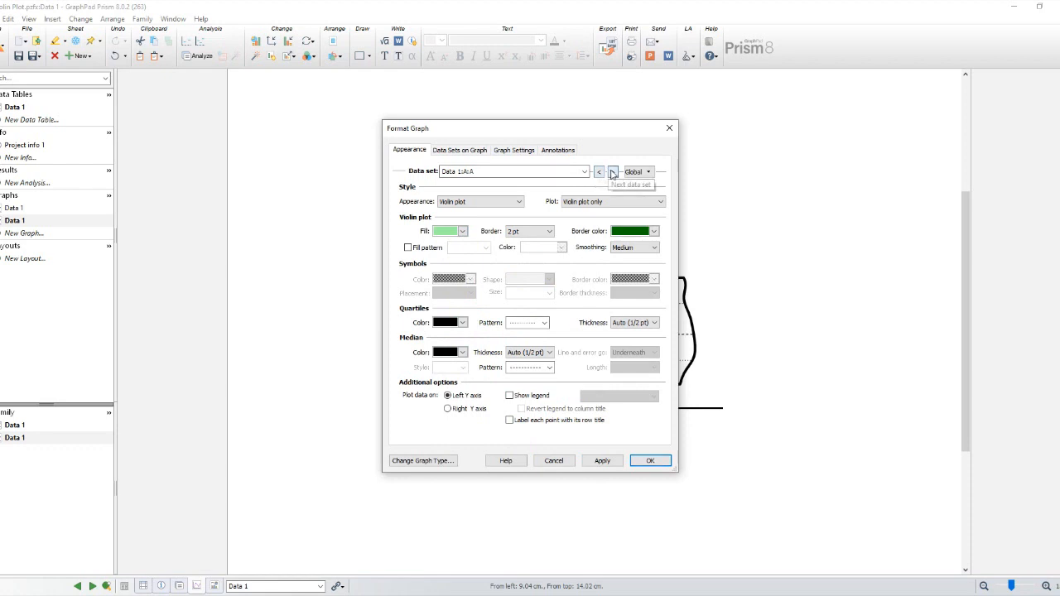
Step: Set data set B's violin border to red and fill to light red
{"action": "left_click", "coordinate": [654, 231]}
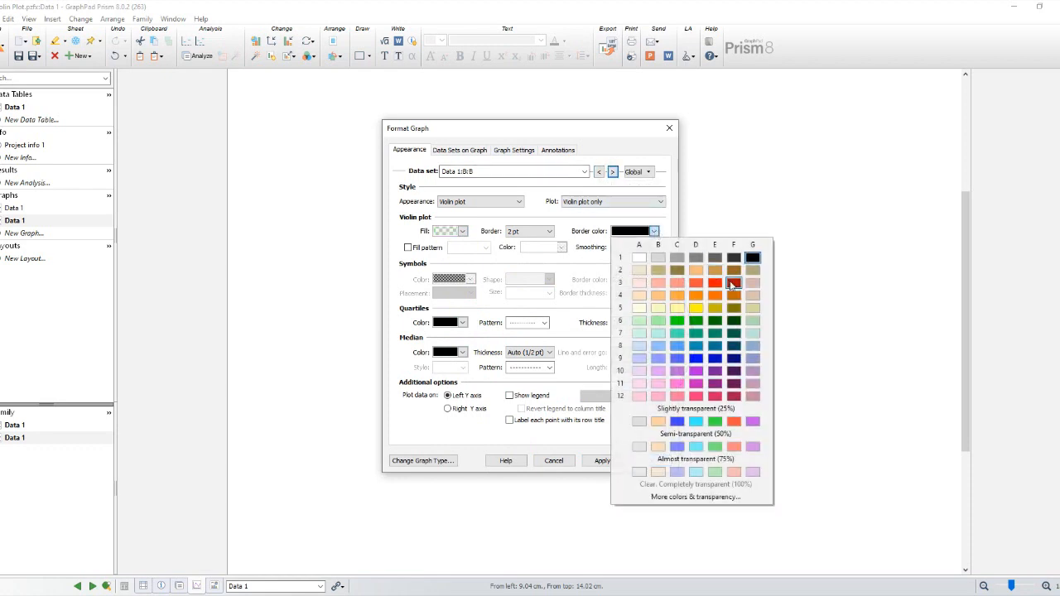
{"action": "left_click", "coordinate": [734, 283]}
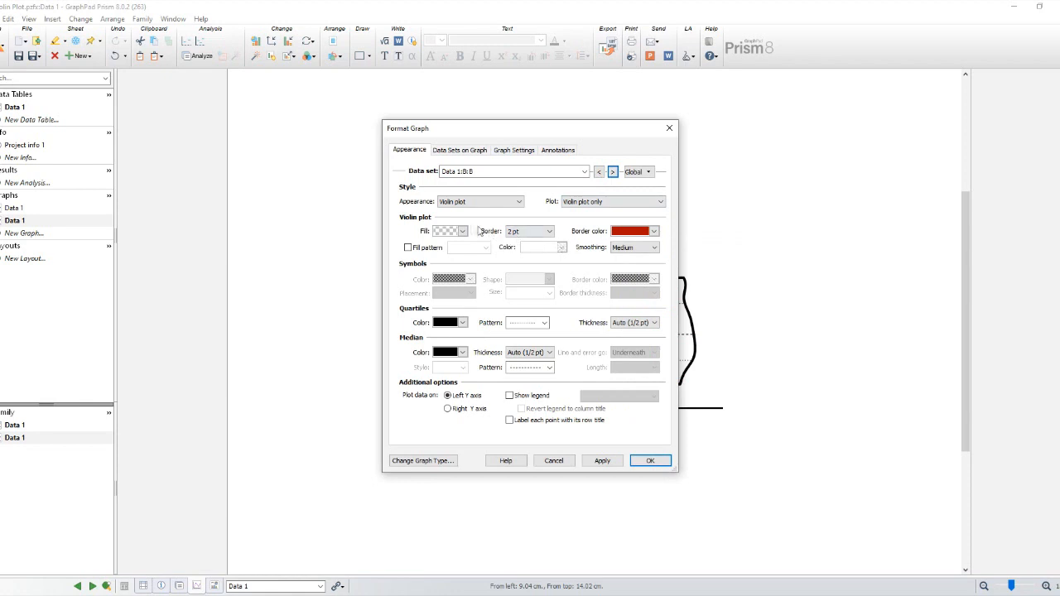
{"action": "left_click", "coordinate": [462, 231]}
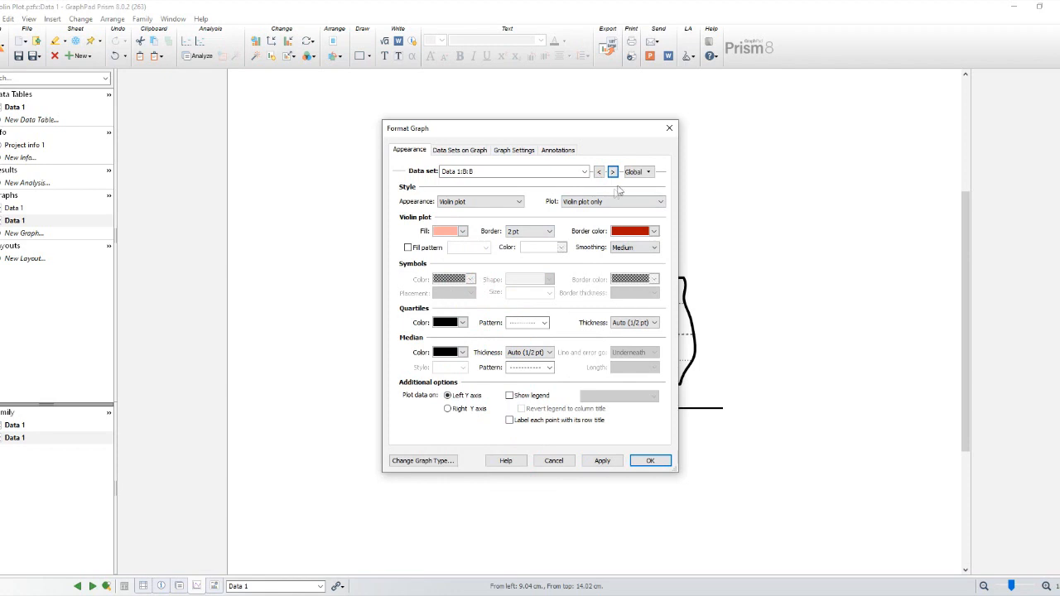
{"action": "left_click", "coordinate": [612, 171]}
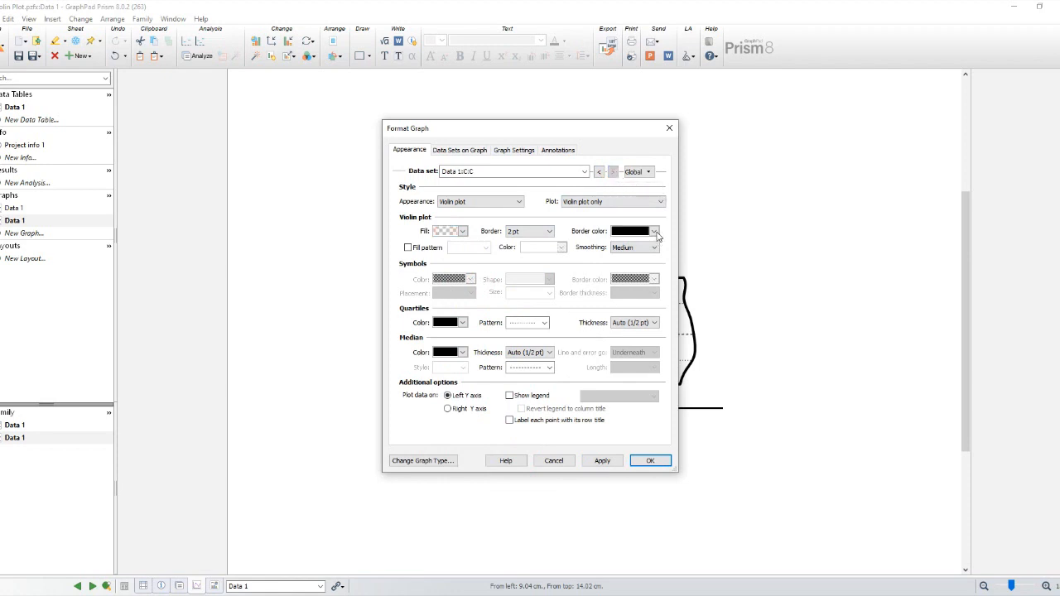
Step: Set data set C's violin border to blue and fill to light blue
{"action": "left_click", "coordinate": [653, 231]}
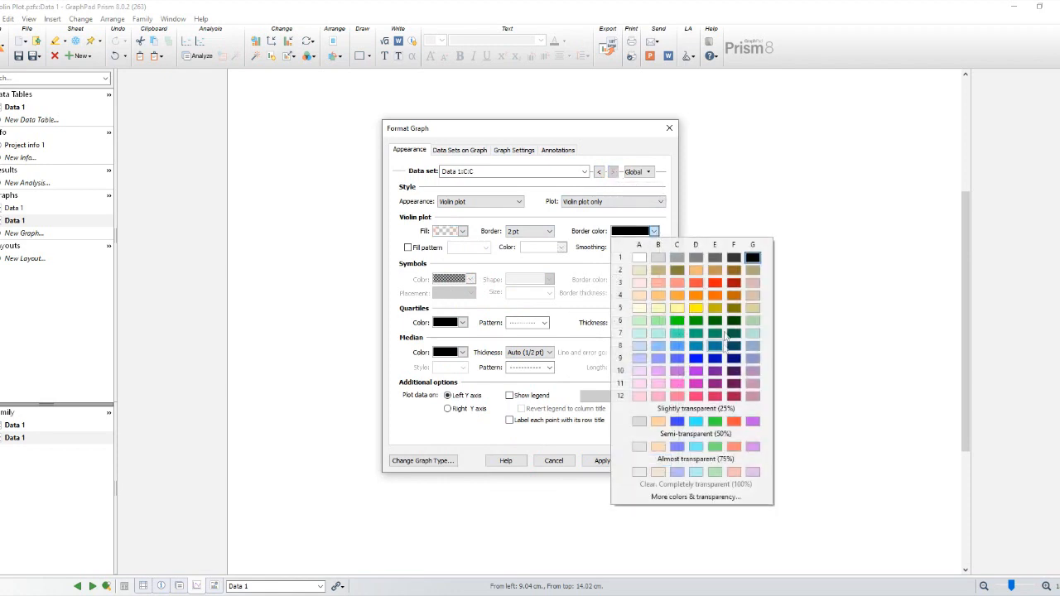
{"action": "left_click", "coordinate": [461, 231]}
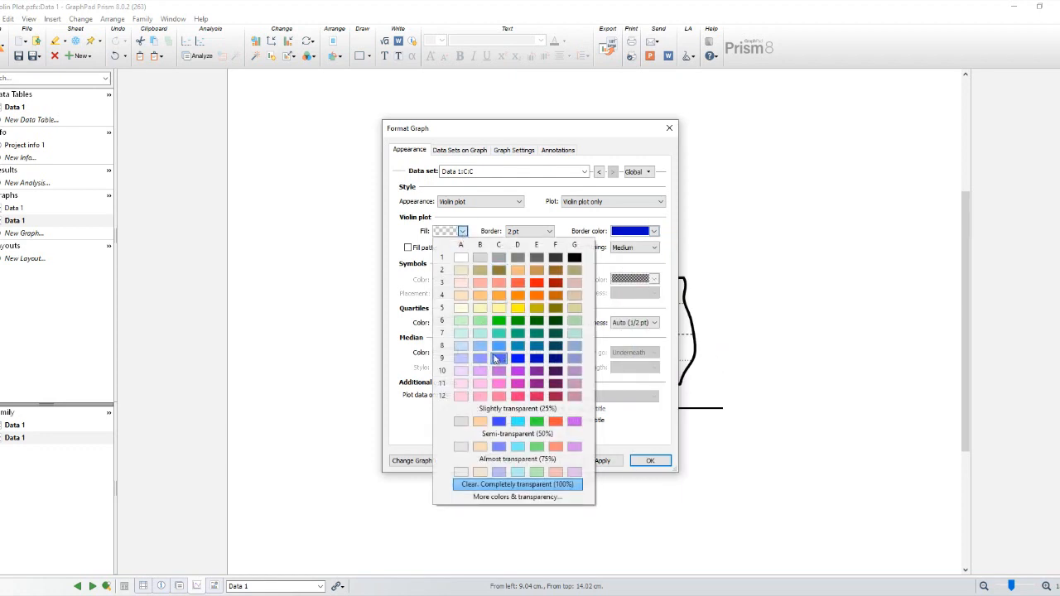
{"action": "mouse_move", "coordinate": [480, 358]}
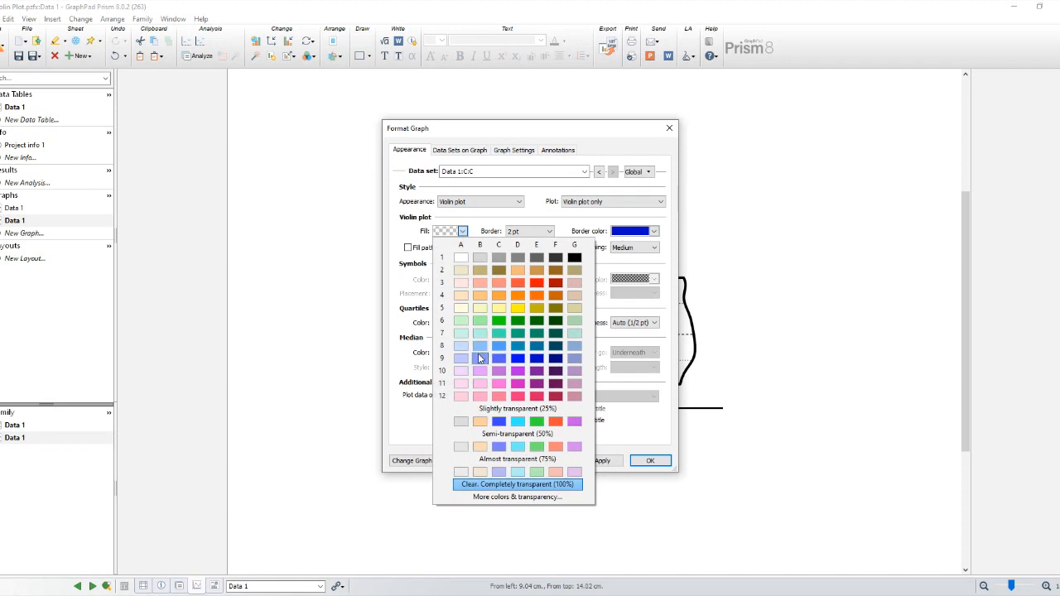
{"action": "left_click", "coordinate": [479, 358]}
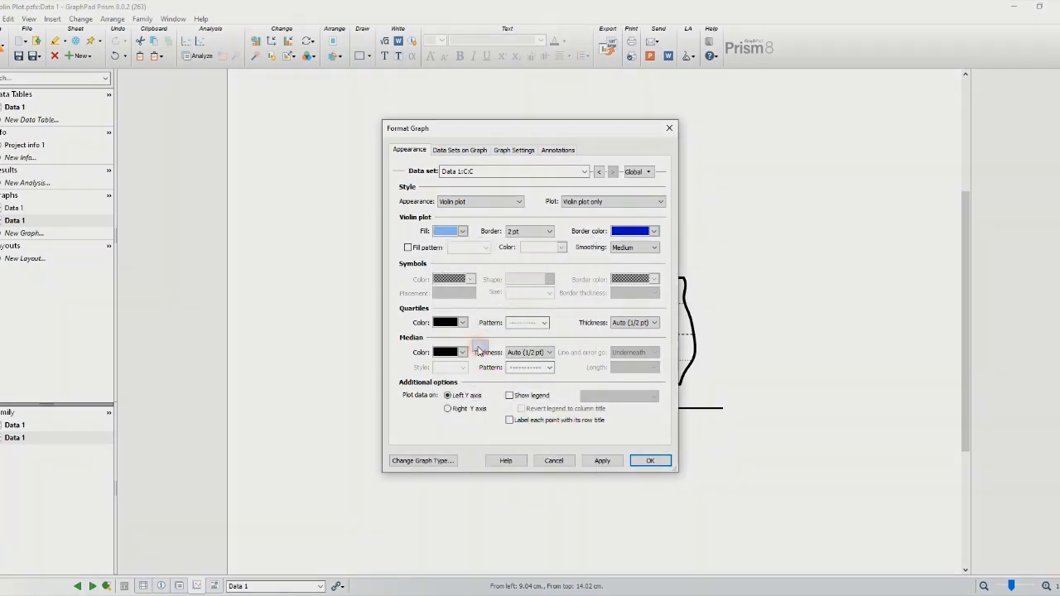